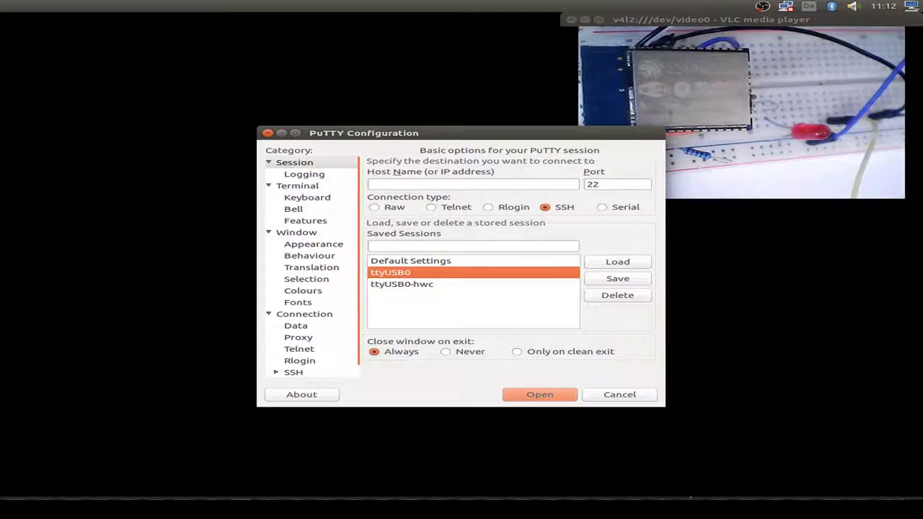
Step: Open the saved ttyUSB0 serial session in PuTTY
click(539, 395)
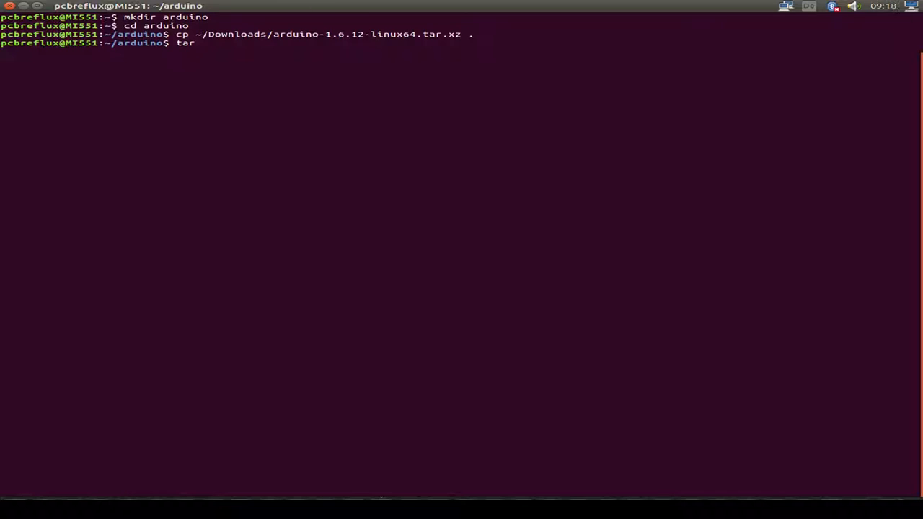
Step: Enter tar xJf arduino-1.6.12-linux64.tar.xz to unpack the Arduino archive
text(xz)
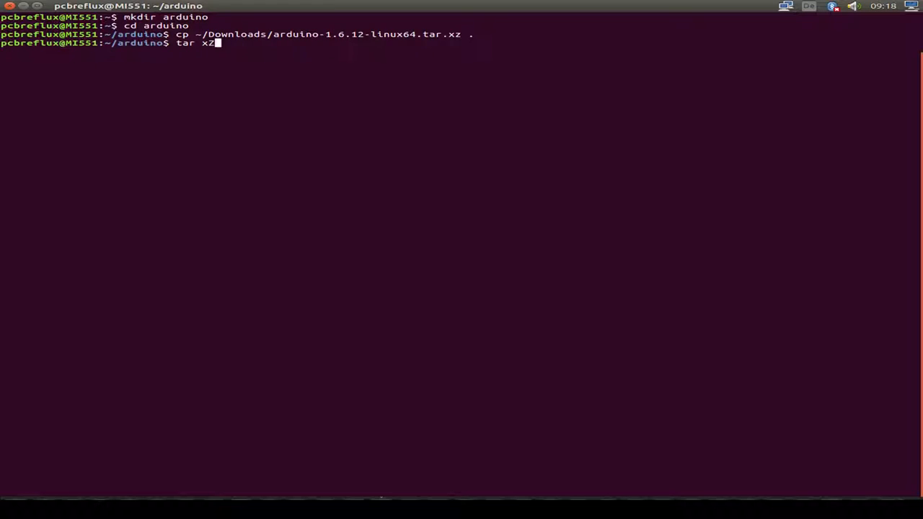
text(Jf arduino-1.6.12-linux64.tar.xz)
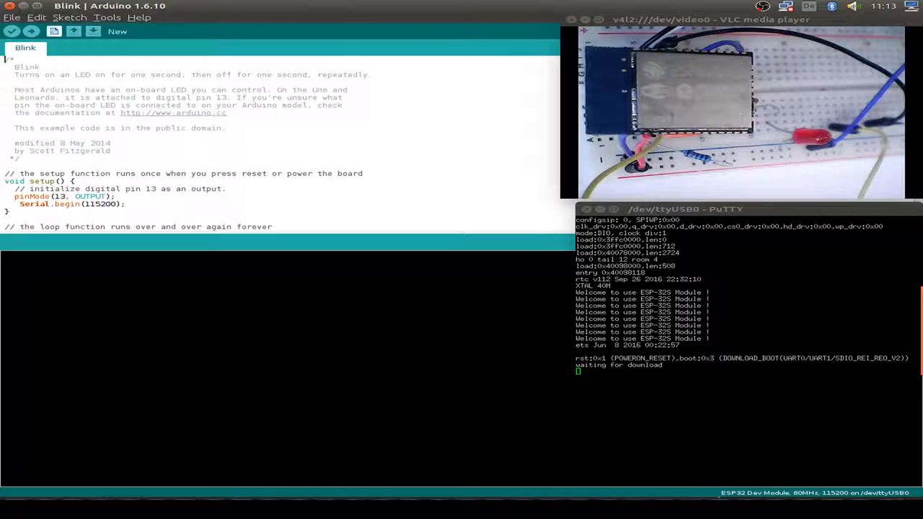
Step: Confirm ESP32 Dev Module board and /dev/ttyUSB0 port, then compile Blink
click(107, 16)
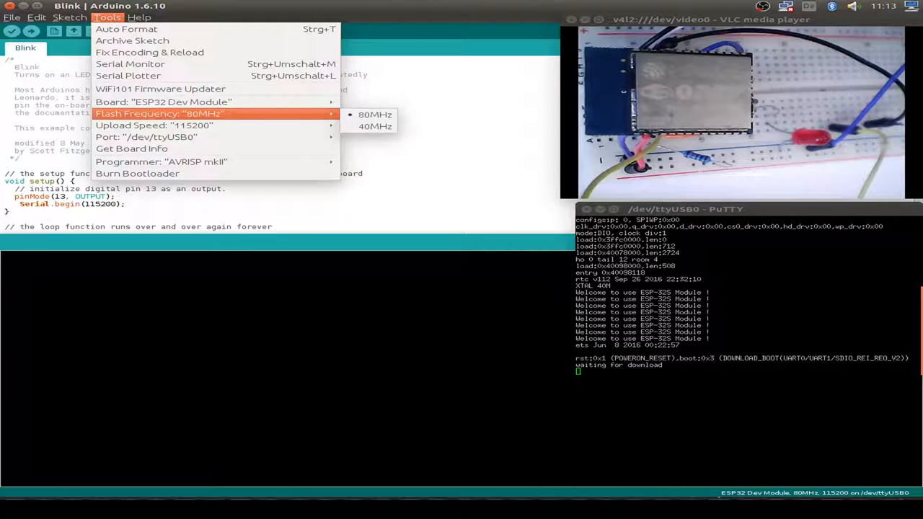
mouse_move(153, 125)
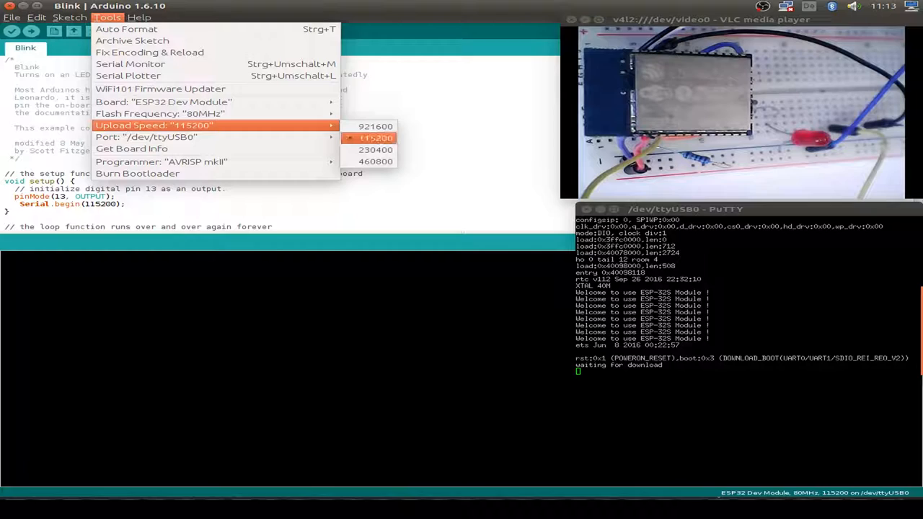
mouse_move(146, 137)
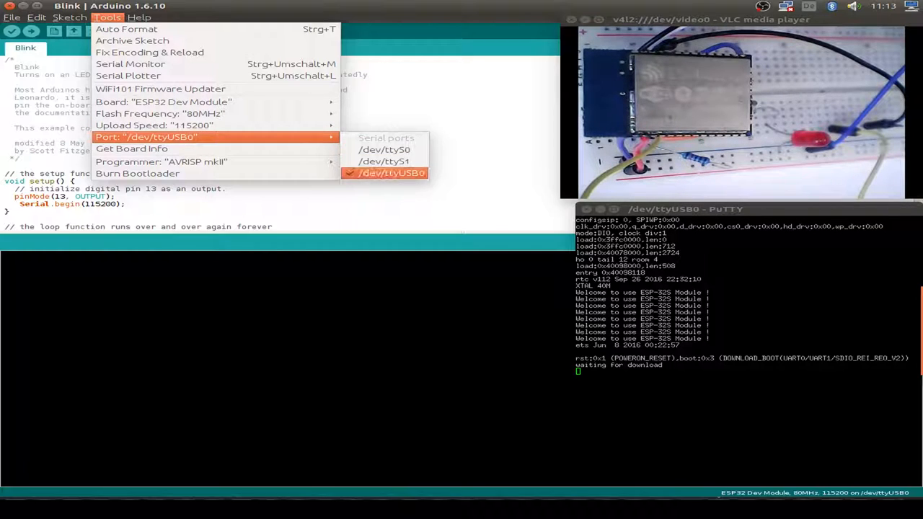
mouse_move(132, 149)
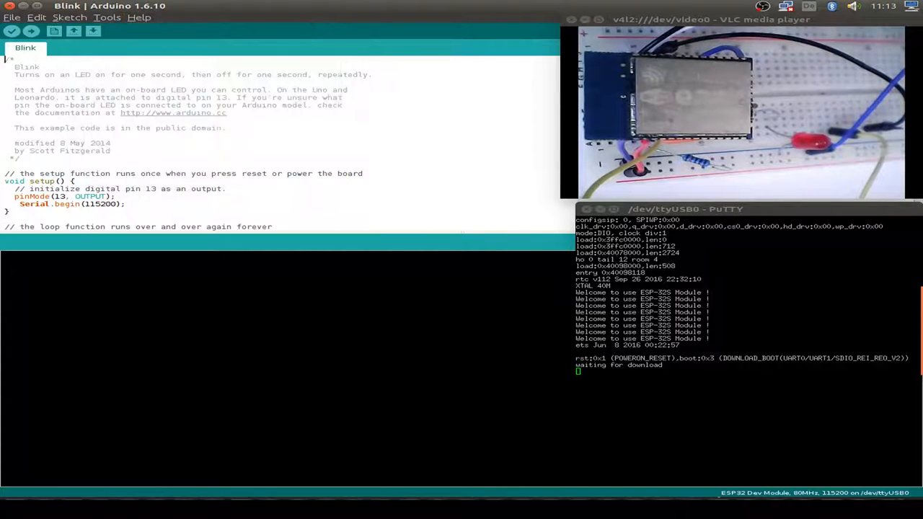
click(12, 31)
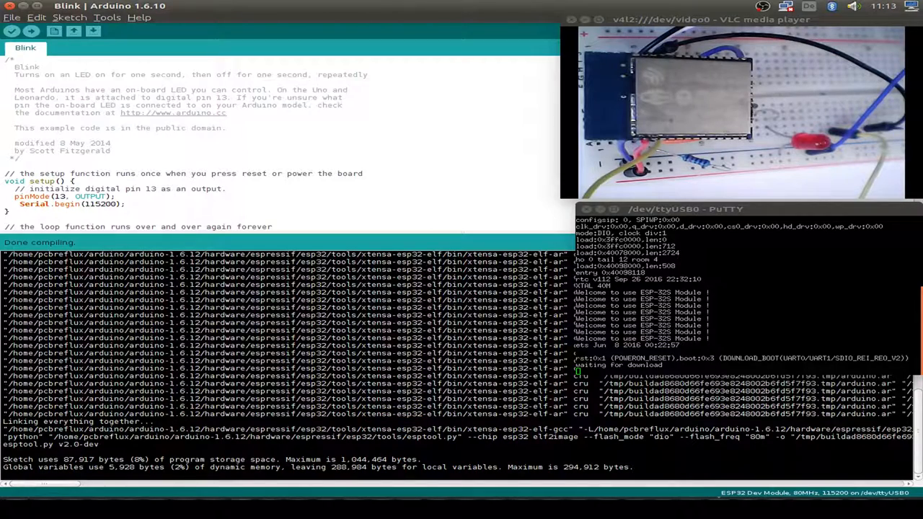
Step: Upload Blink, closing the PuTTY session to free the port, and retry
click(31, 31)
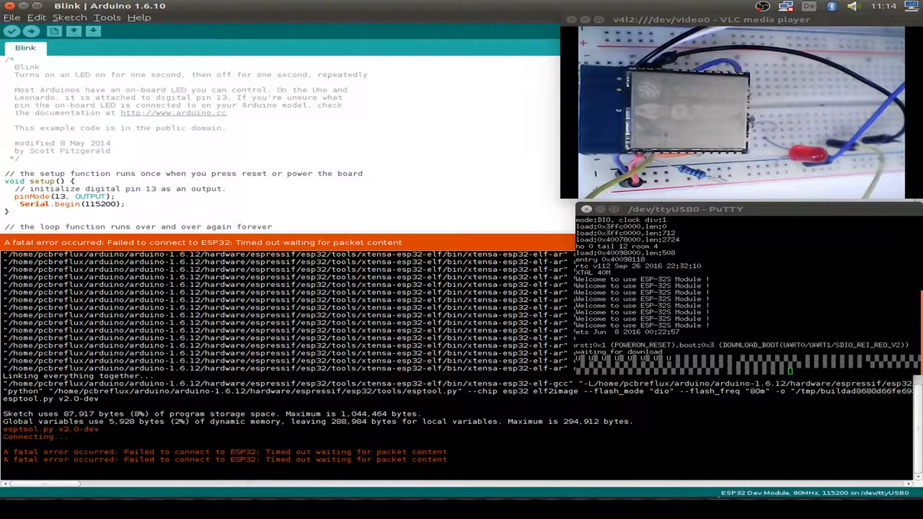
click(586, 210)
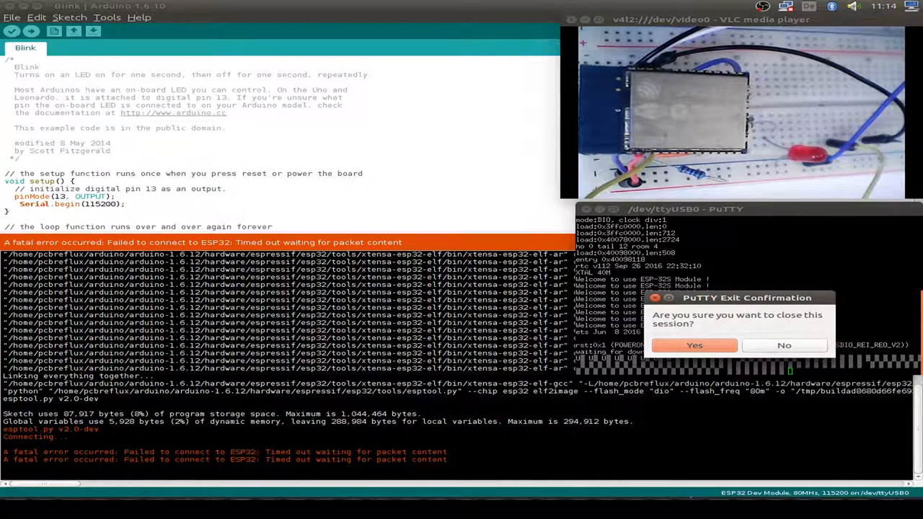
click(694, 345)
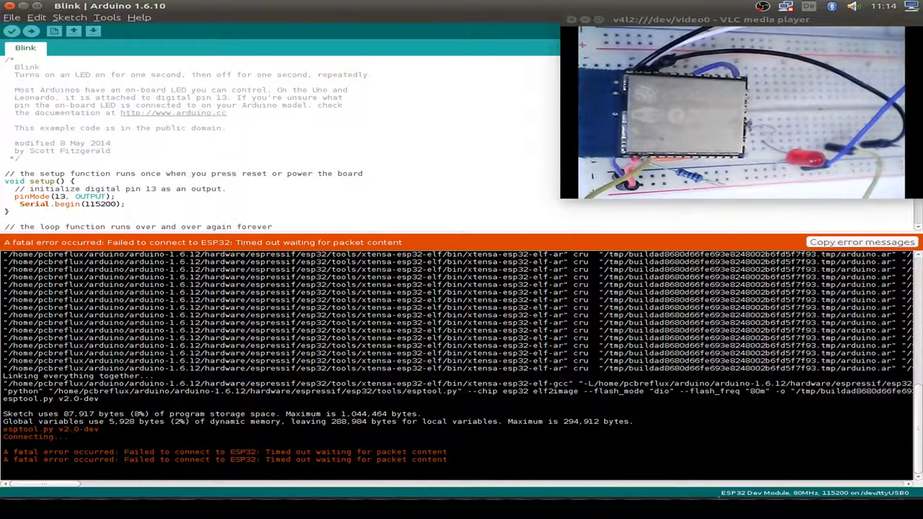
click(31, 31)
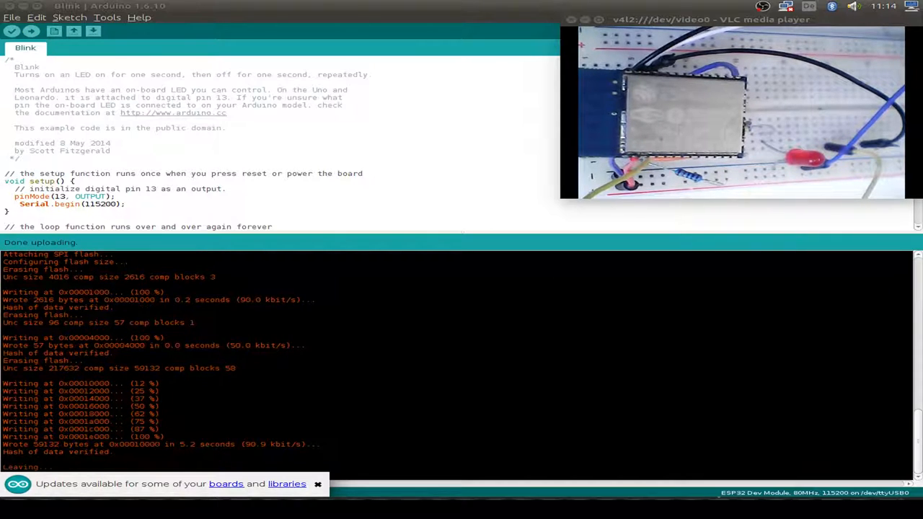
click(317, 484)
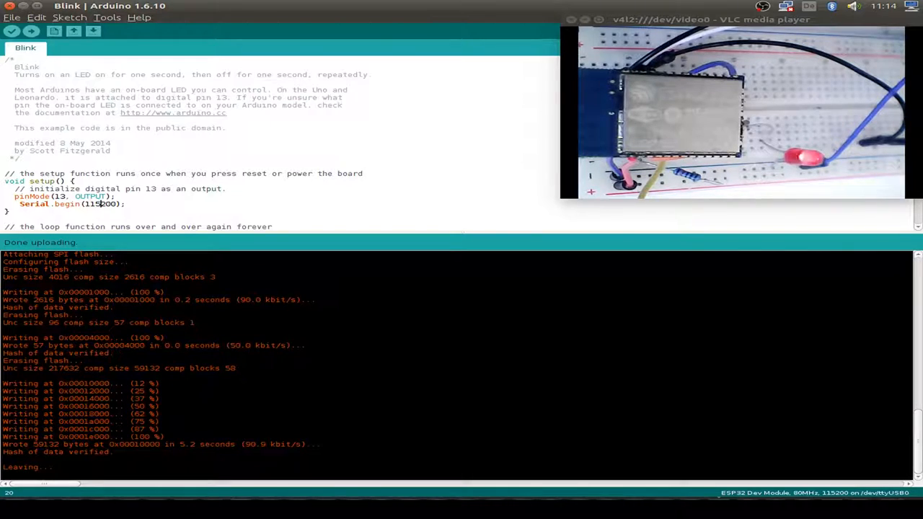
Step: Change the loop delays from 1000 to 500 and 100, then upload
scroll(down, 3)
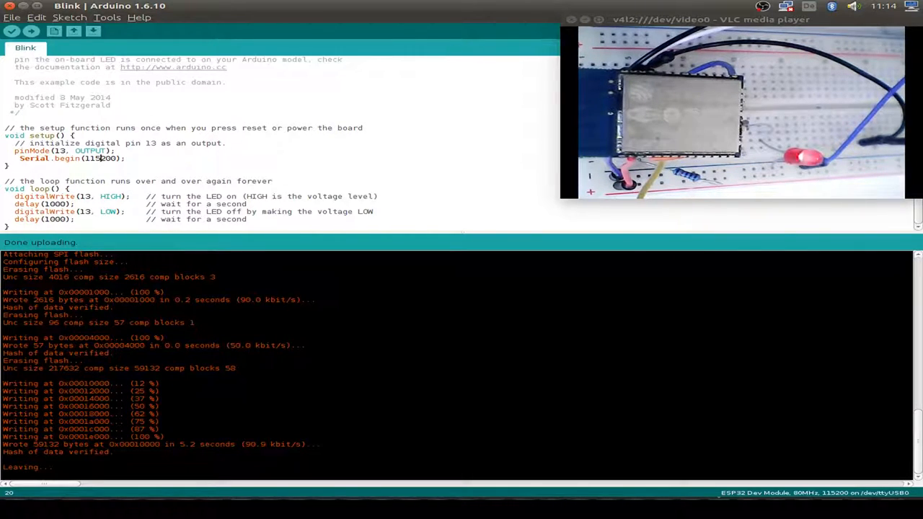
double_click(56, 204)
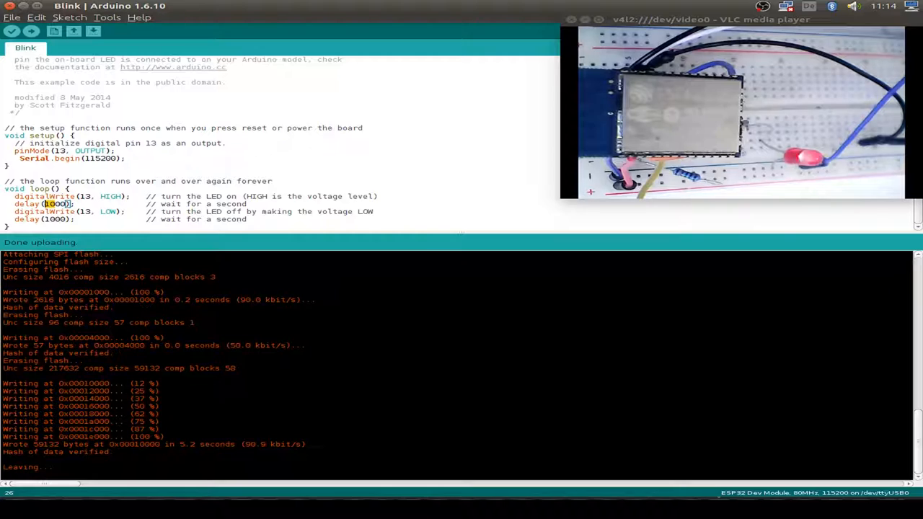
text(500)
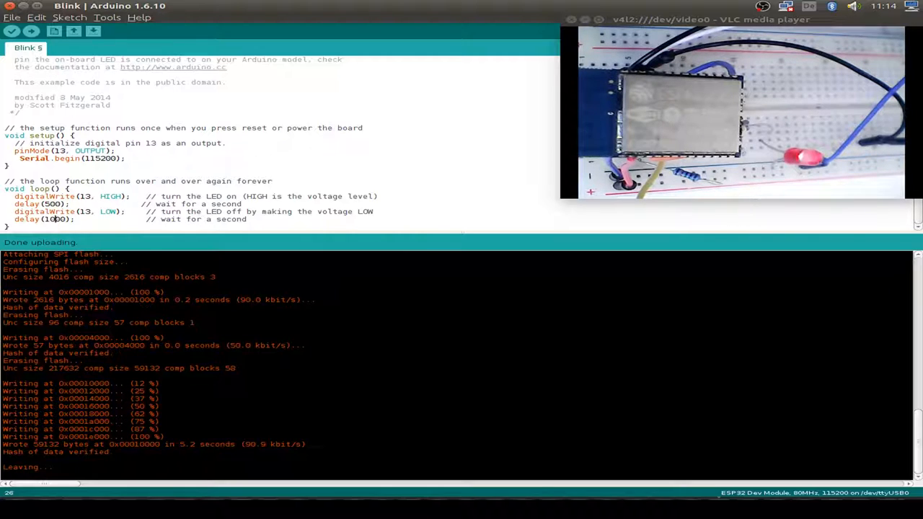
double_click(56, 220)
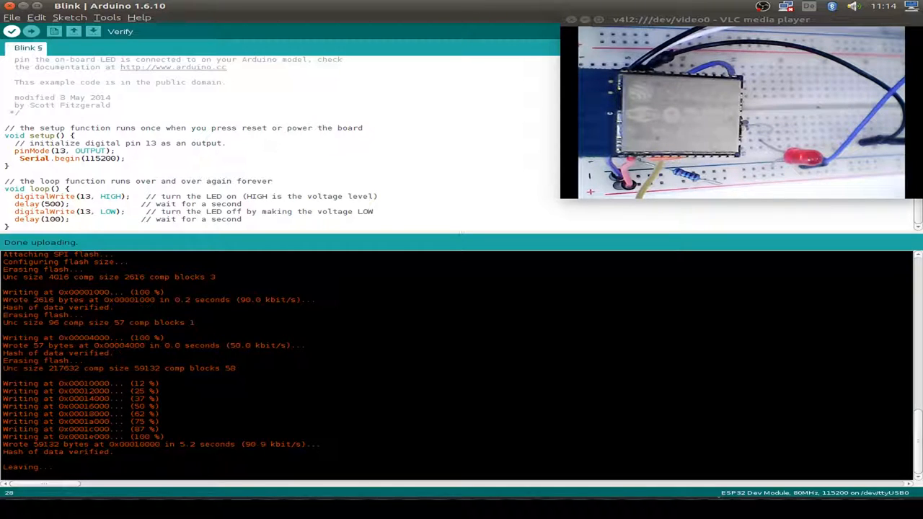
click(12, 31)
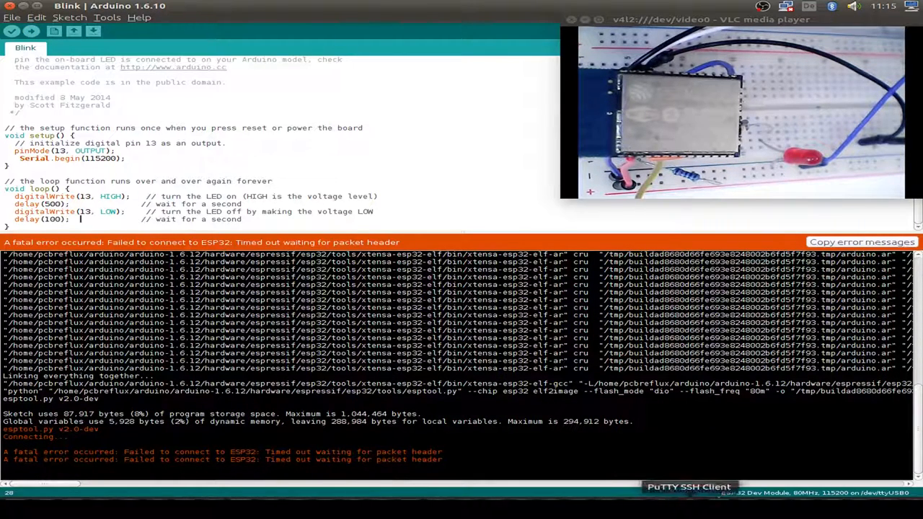
Step: Dismiss PuTTY and re-upload the faster-blink sketch to the ESP32
click(689, 486)
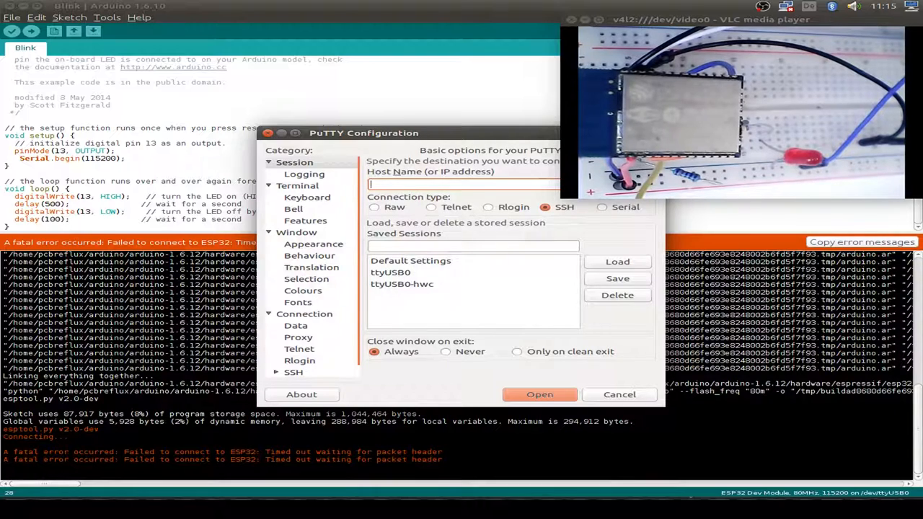
click(540, 394)
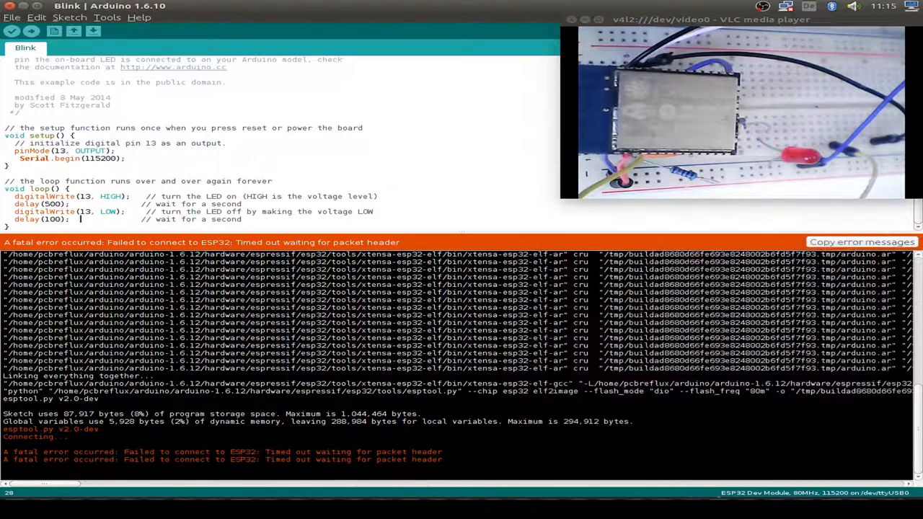
click(31, 31)
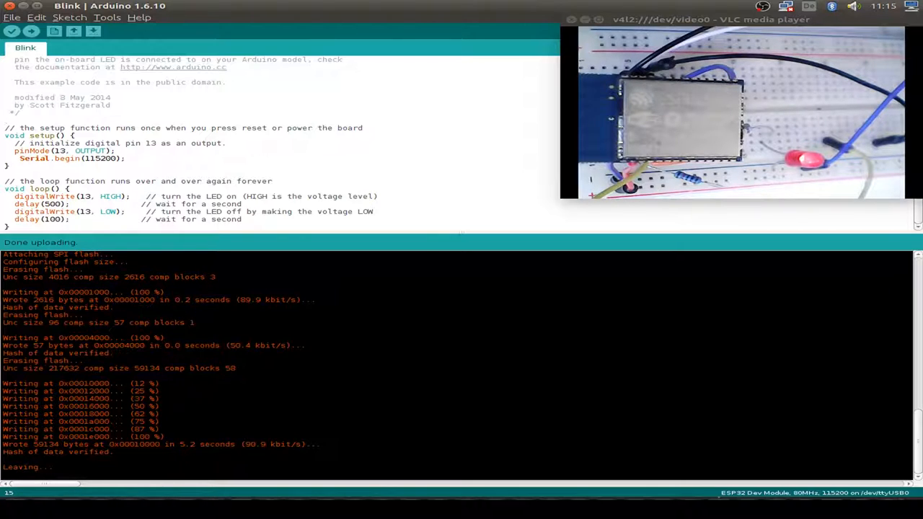
Step: Add static int pos and print "Hallo ESP32 from Arduino" with pos++ each loop
text(statis)
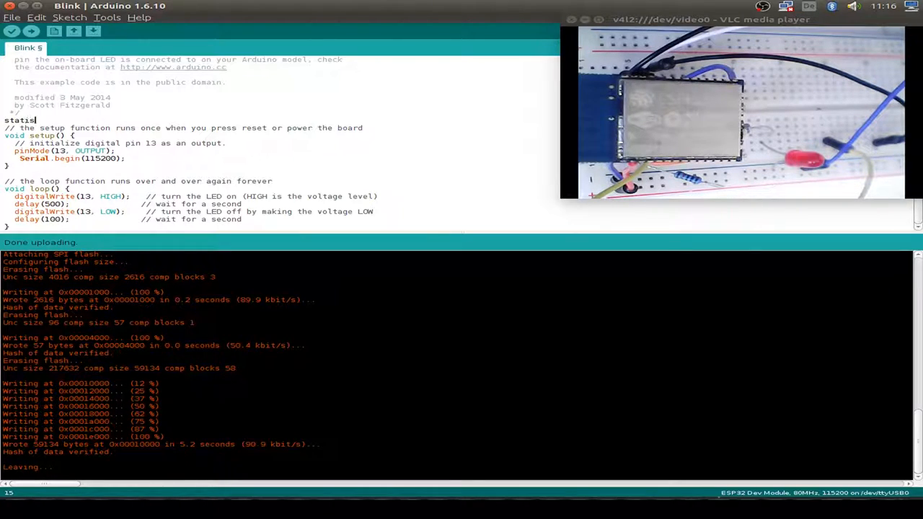
text(int pos;)
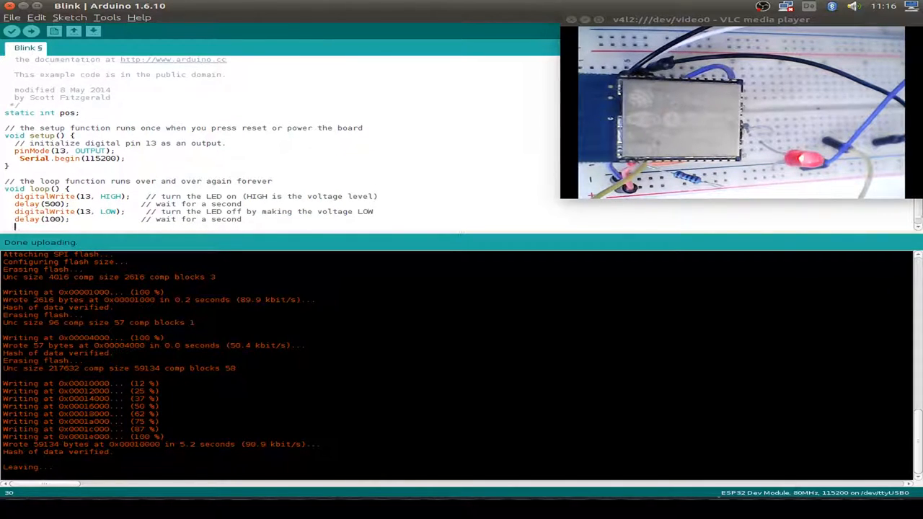
text(Serial.pr)
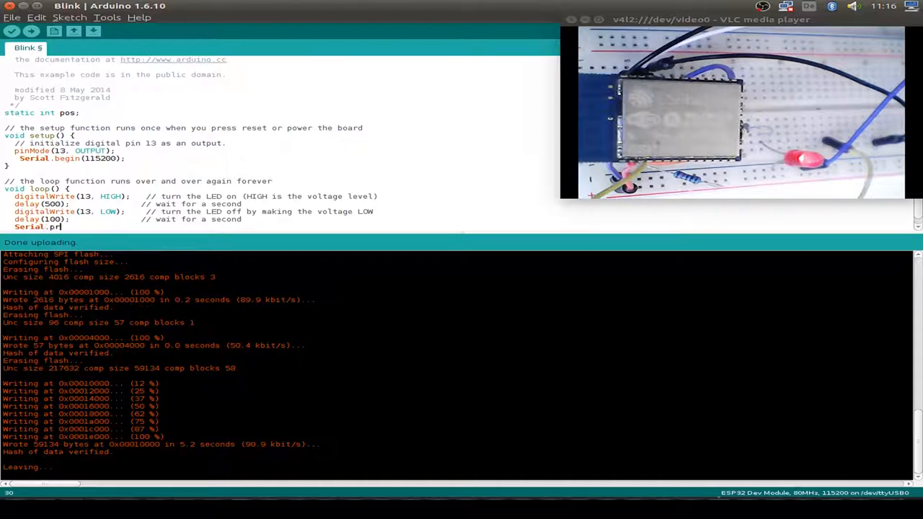
text(int("Hallo)
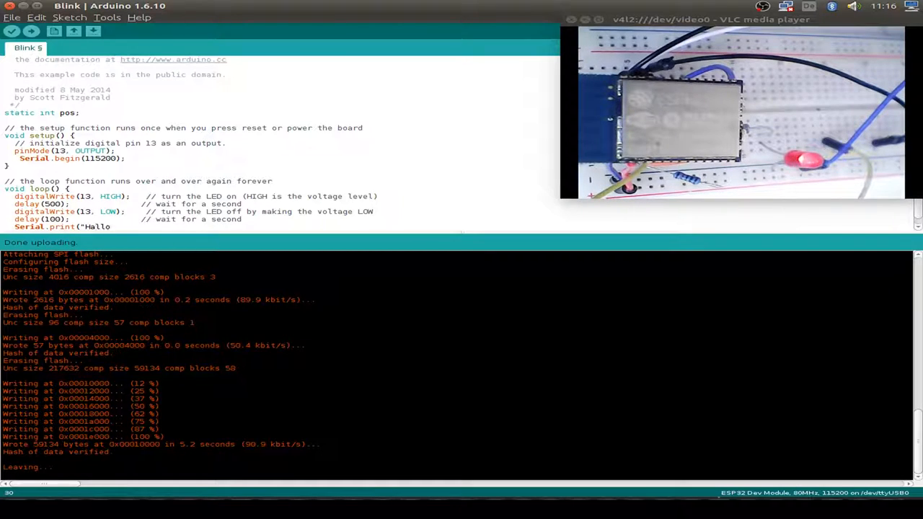
text(ESP32 from Arduino ");)
text(Serial.println)
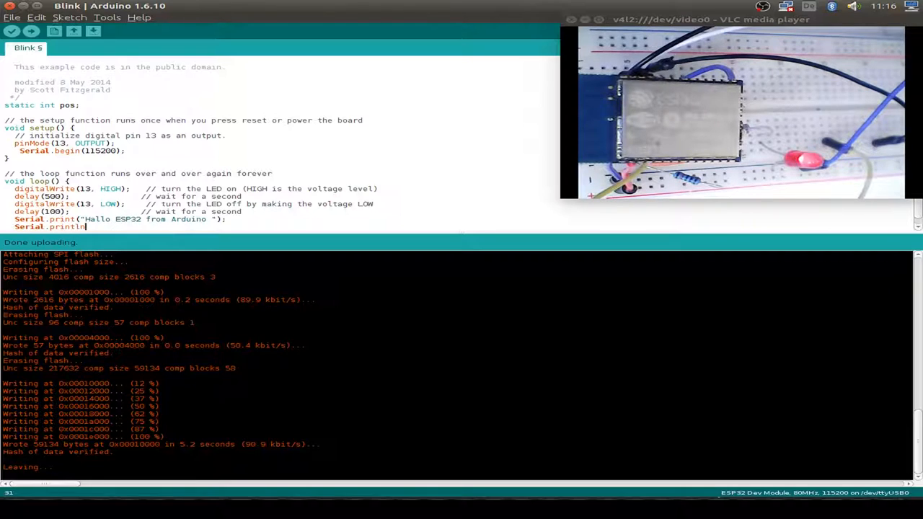
text((pos++);)
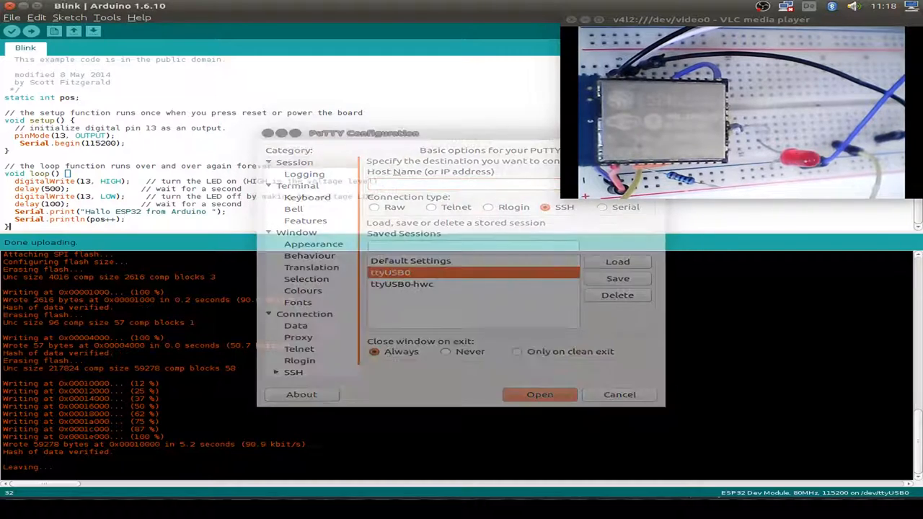
Step: Open the ttyUSB0 PuTTY session to view the Hallo ESP32 counter output
click(539, 395)
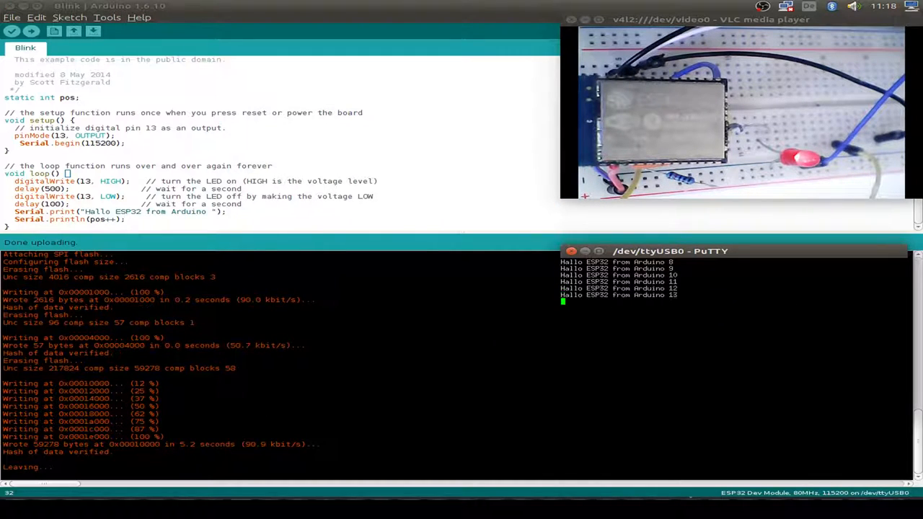